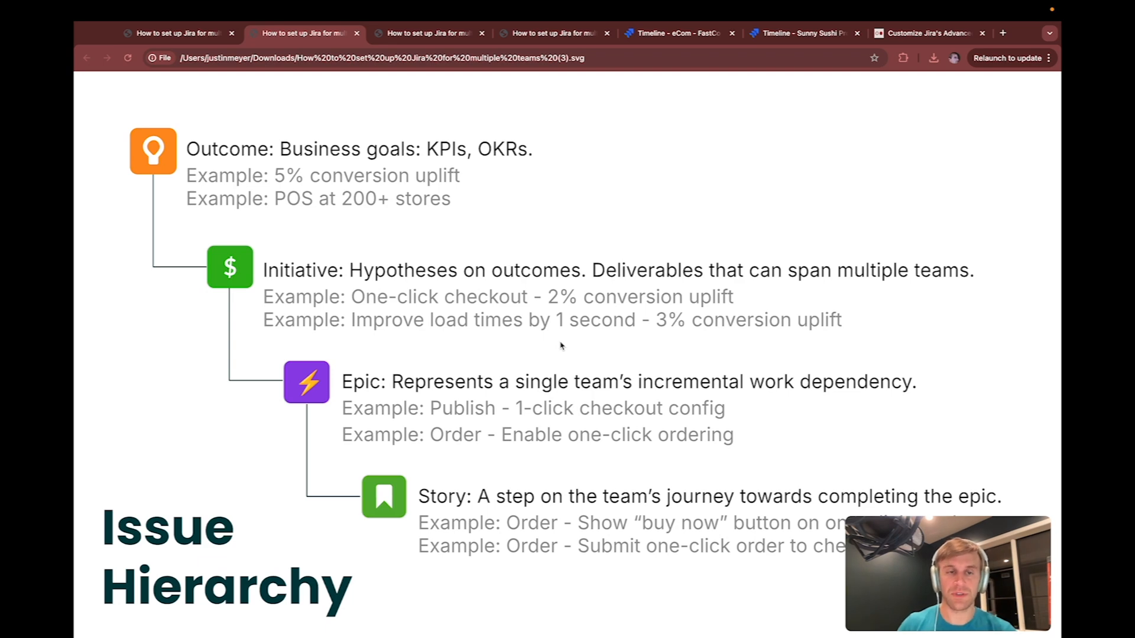
{"action": "mouse_move", "coordinate": [321, 288]}
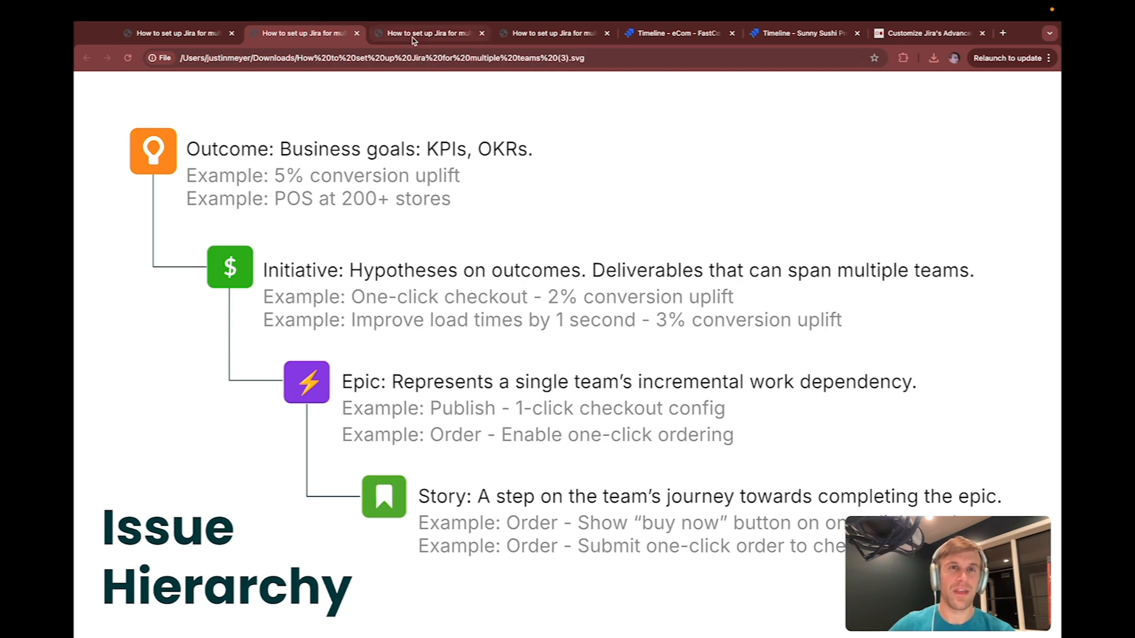
Show the FastCo Organizational Topology diagram mapping Admin, eCom and POS products to teams
{"action": "left_click", "coordinate": [428, 33]}
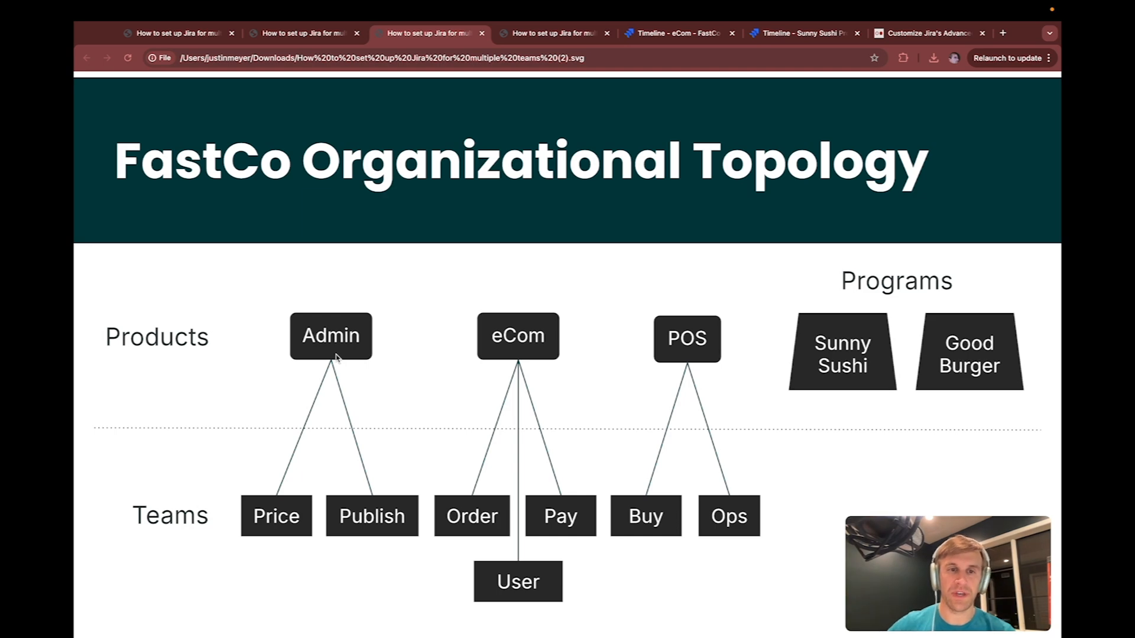
{"action": "mouse_move", "coordinate": [682, 356]}
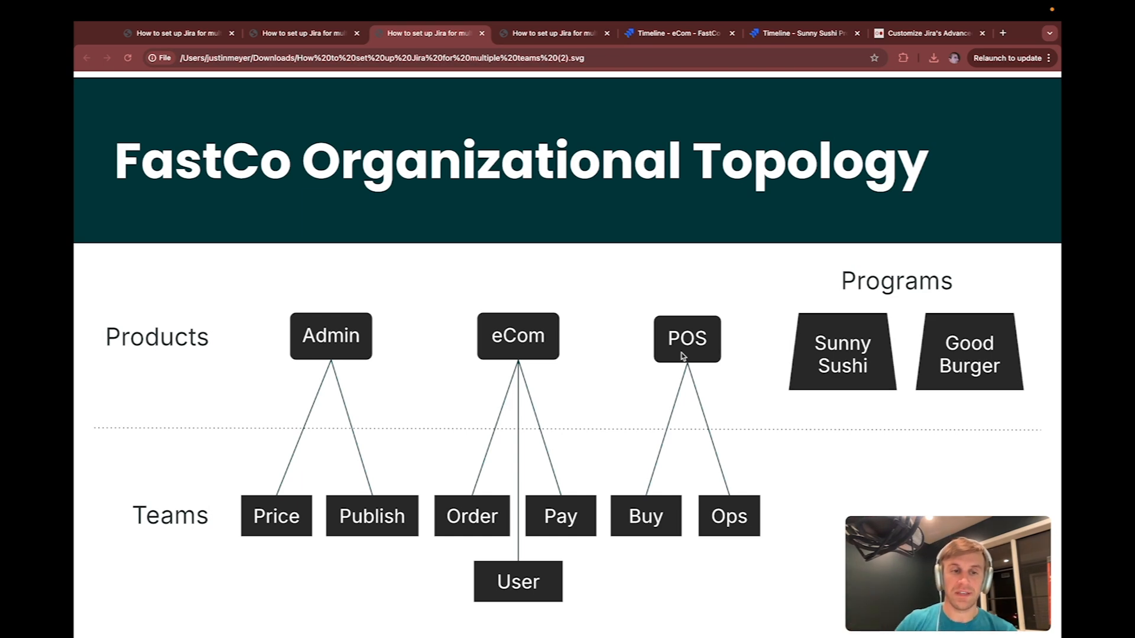
{"action": "mouse_move", "coordinate": [555, 336]}
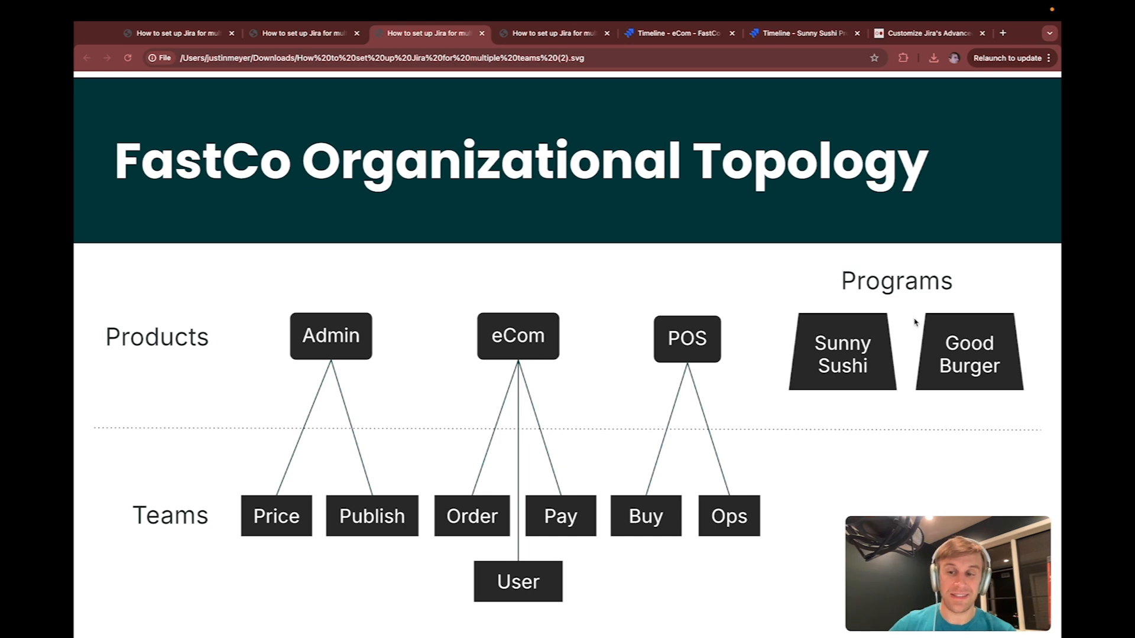
{"action": "mouse_move", "coordinate": [854, 378]}
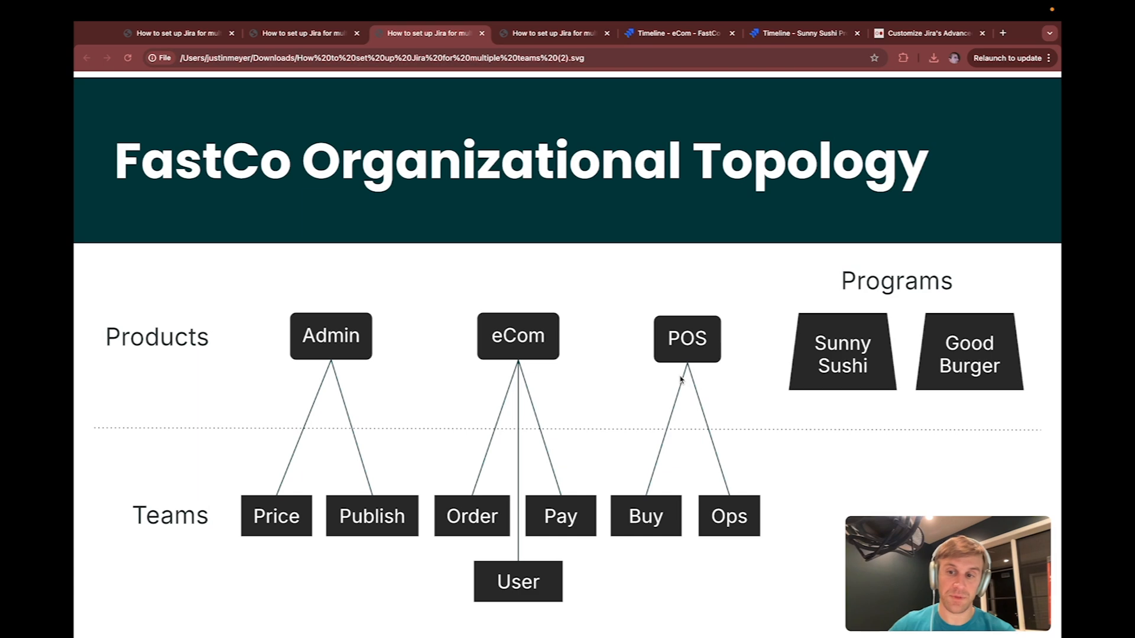
{"action": "mouse_move", "coordinate": [549, 95]}
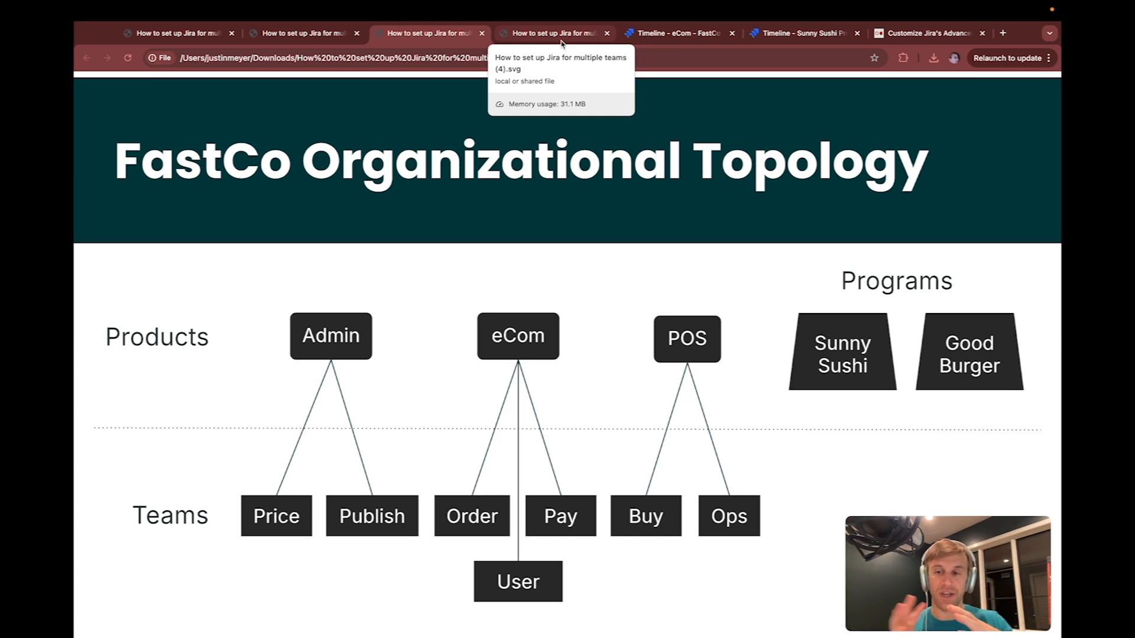
Review the FastCo Jira Topology diagram, then bring up the eCom FastCo Product plan timeline
{"action": "left_click", "coordinate": [553, 33]}
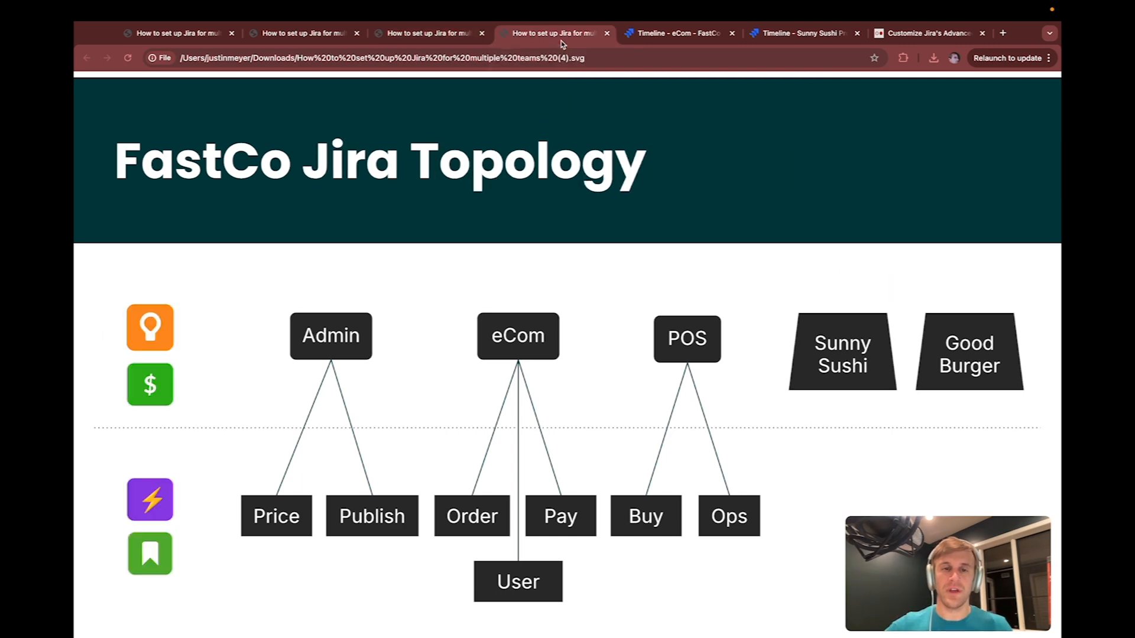
{"action": "mouse_move", "coordinate": [423, 384]}
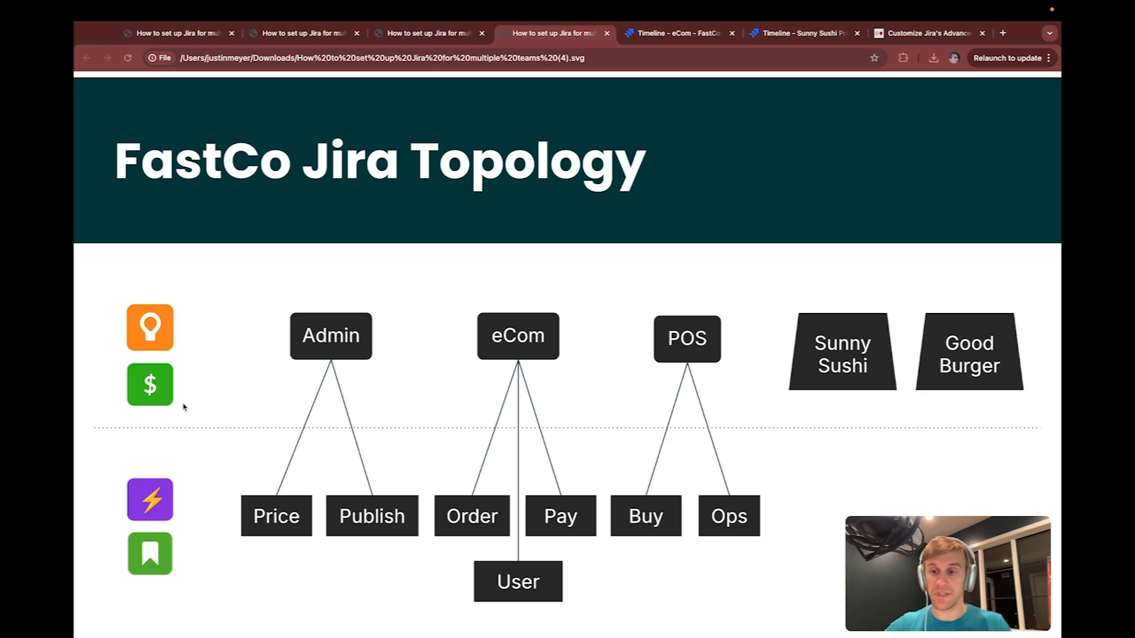
{"action": "mouse_move", "coordinate": [517, 556]}
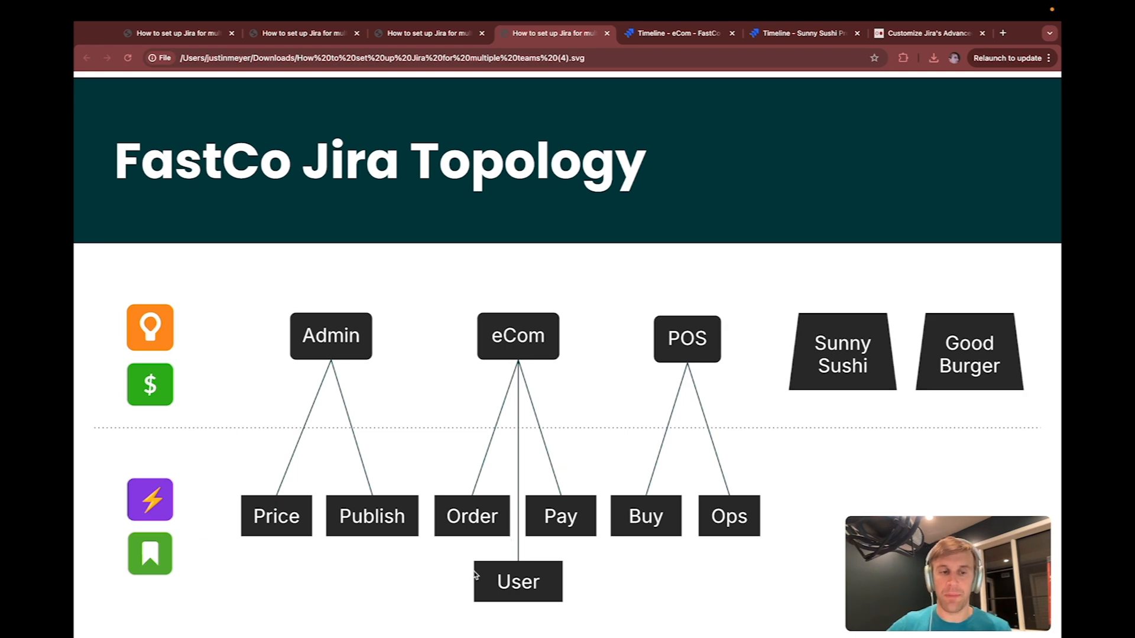
{"action": "mouse_move", "coordinate": [851, 388]}
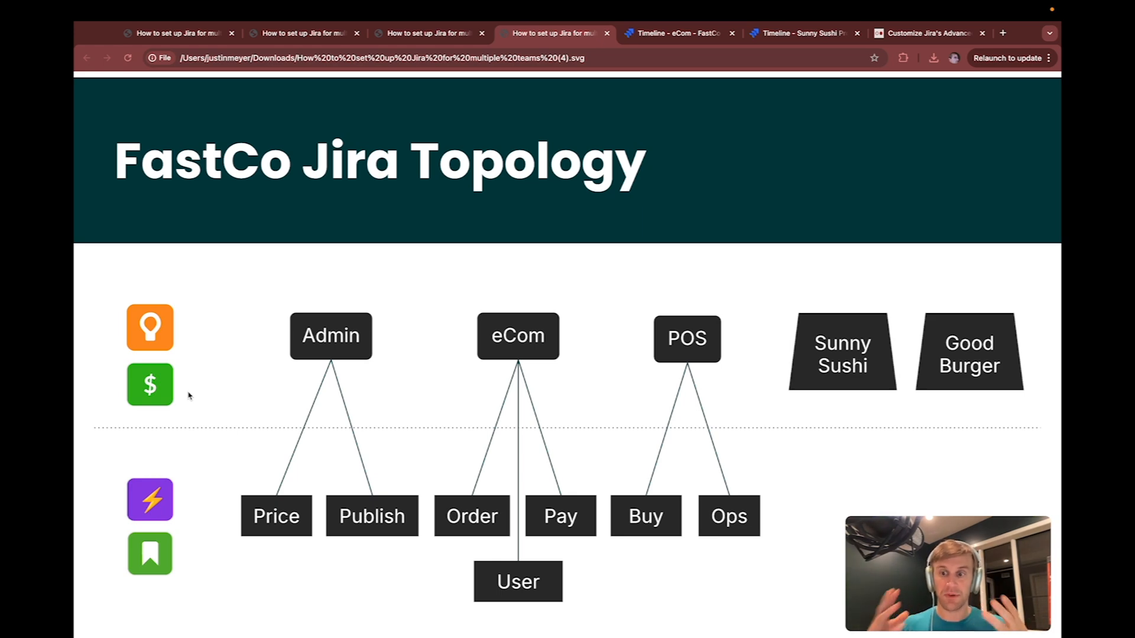
{"action": "left_click", "coordinate": [676, 33]}
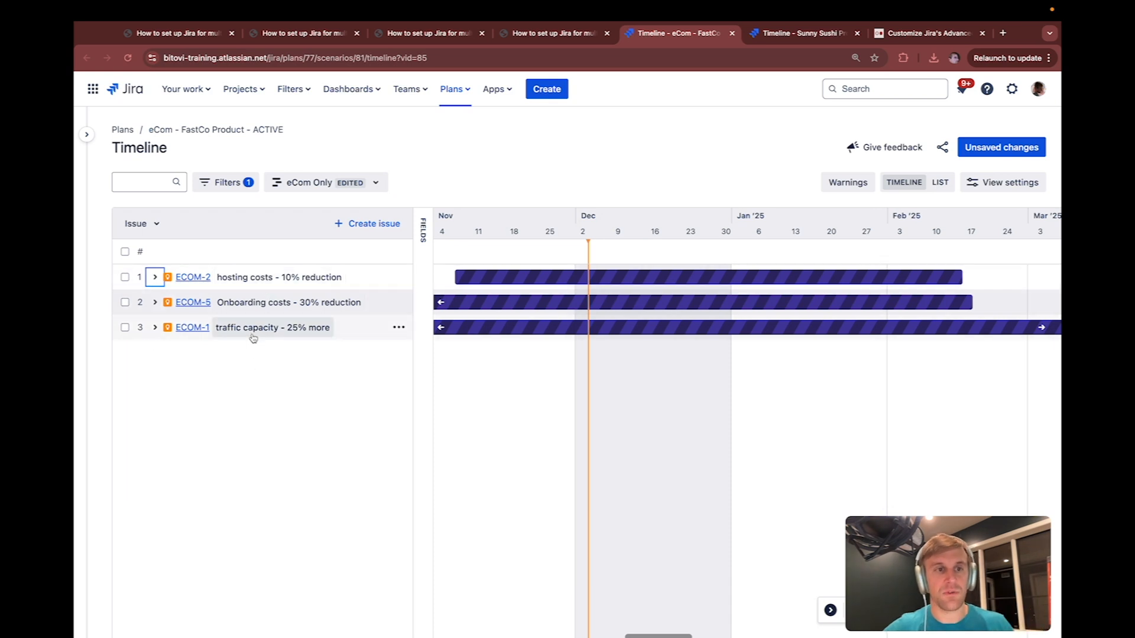
Expand ECOM-2 hosting costs and ECOM-10 Limit 3rd party API requests to stories, then show Sunny Sushi timeline
{"action": "left_click", "coordinate": [153, 277]}
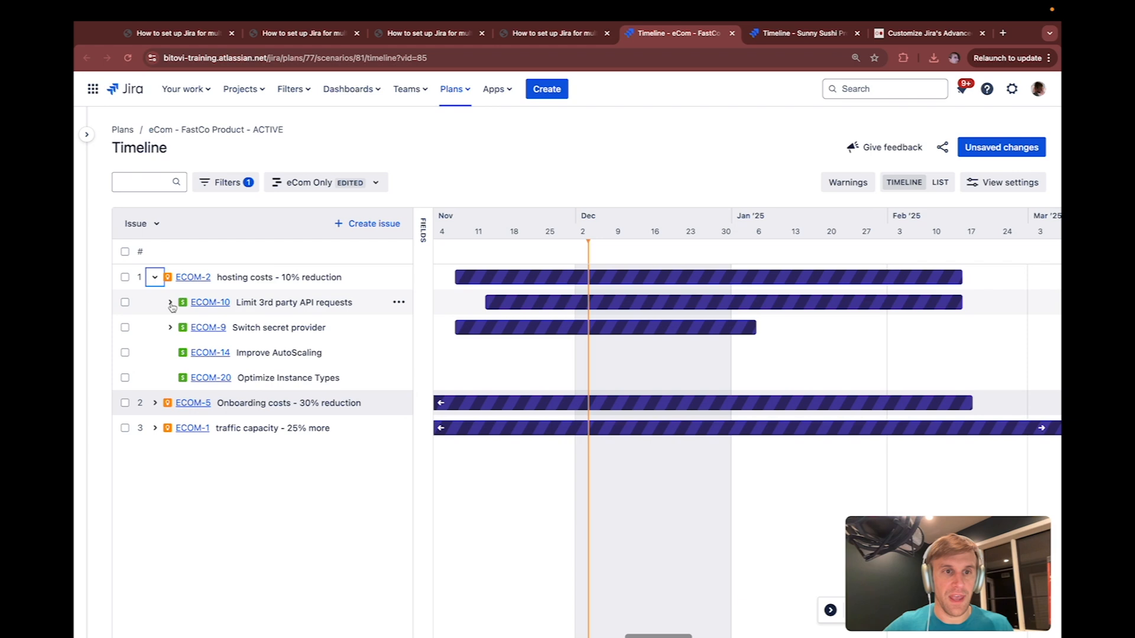
{"action": "left_click", "coordinate": [171, 303]}
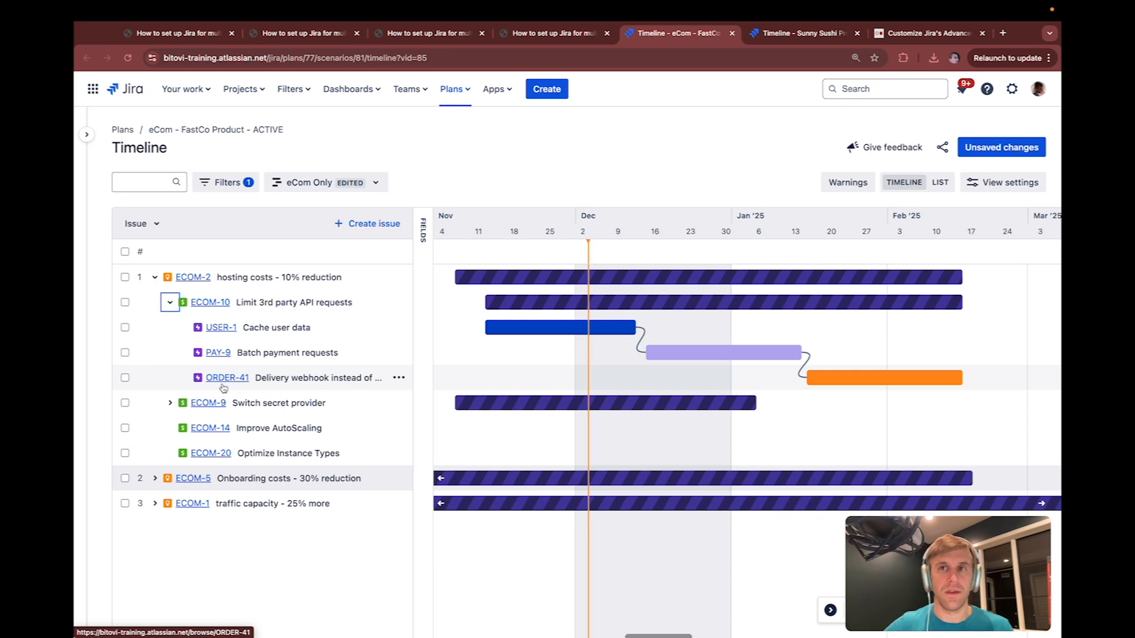
{"action": "left_click", "coordinate": [800, 33]}
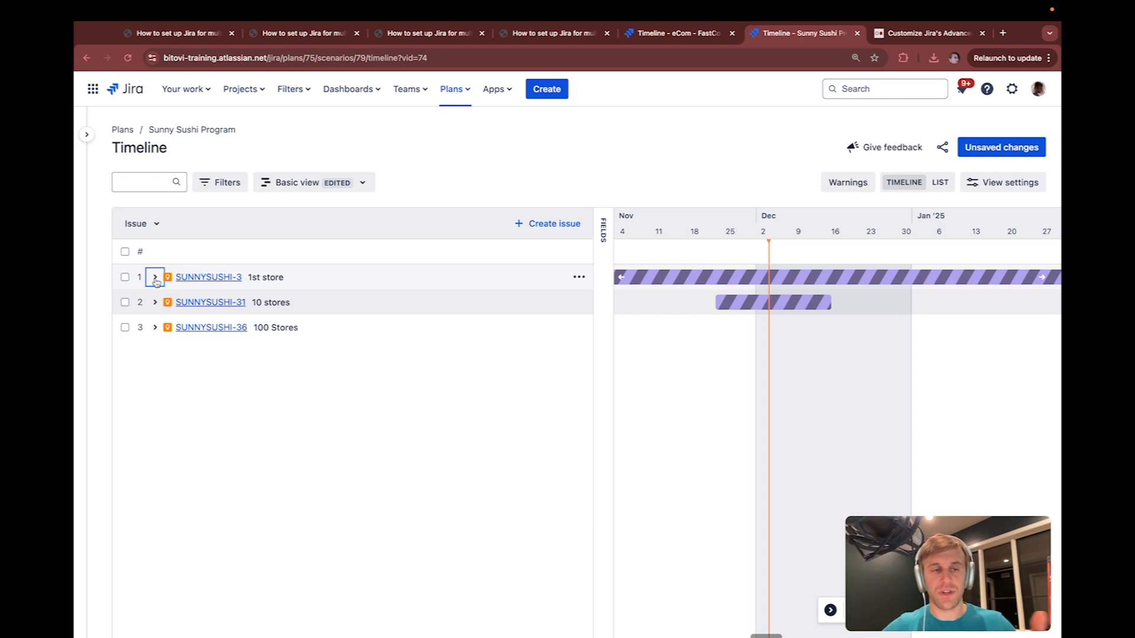
Expand SUNNYSUSHI-3 1st store and SUNNYSUSHI-32 Sushi Menu Items to stories, then return to eCom timeline
{"action": "left_click", "coordinate": [153, 277]}
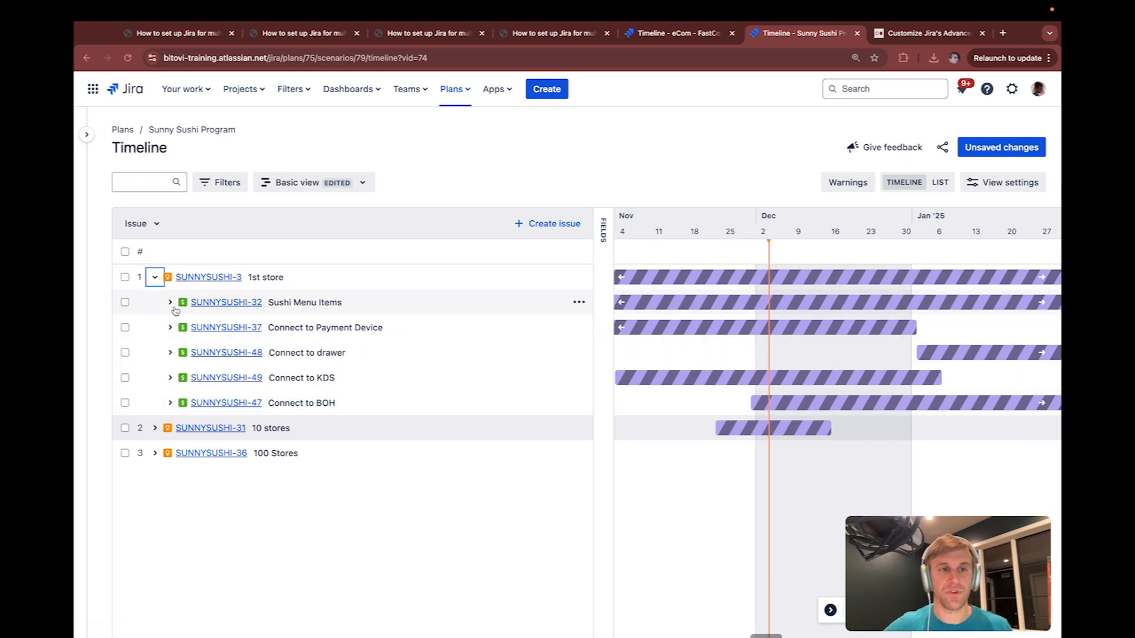
{"action": "left_click", "coordinate": [170, 302]}
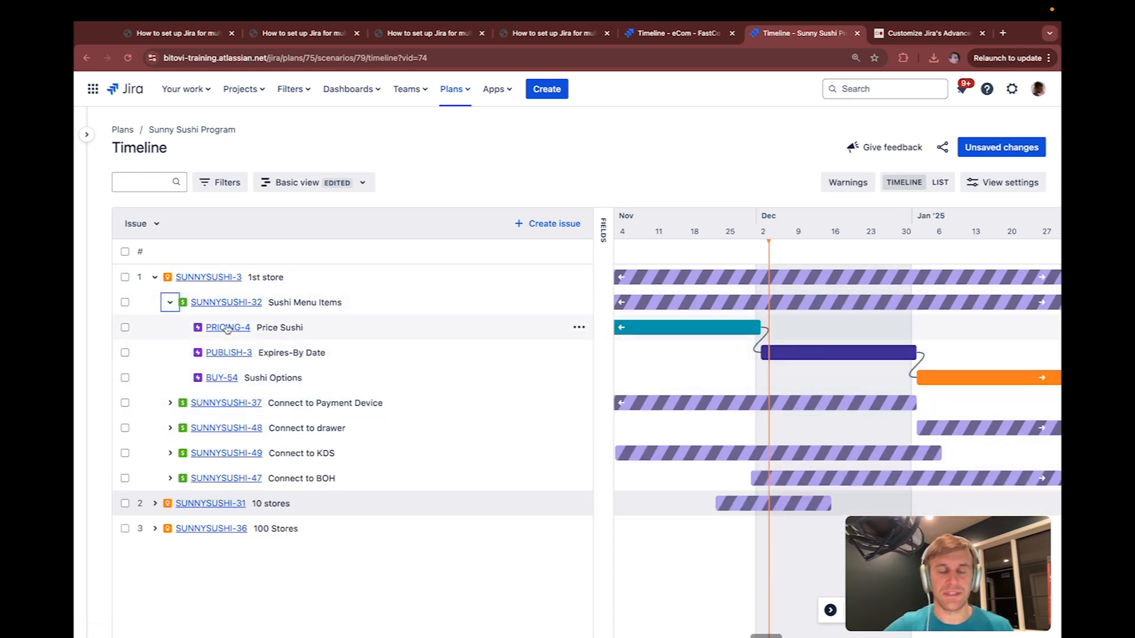
{"action": "mouse_move", "coordinate": [222, 377]}
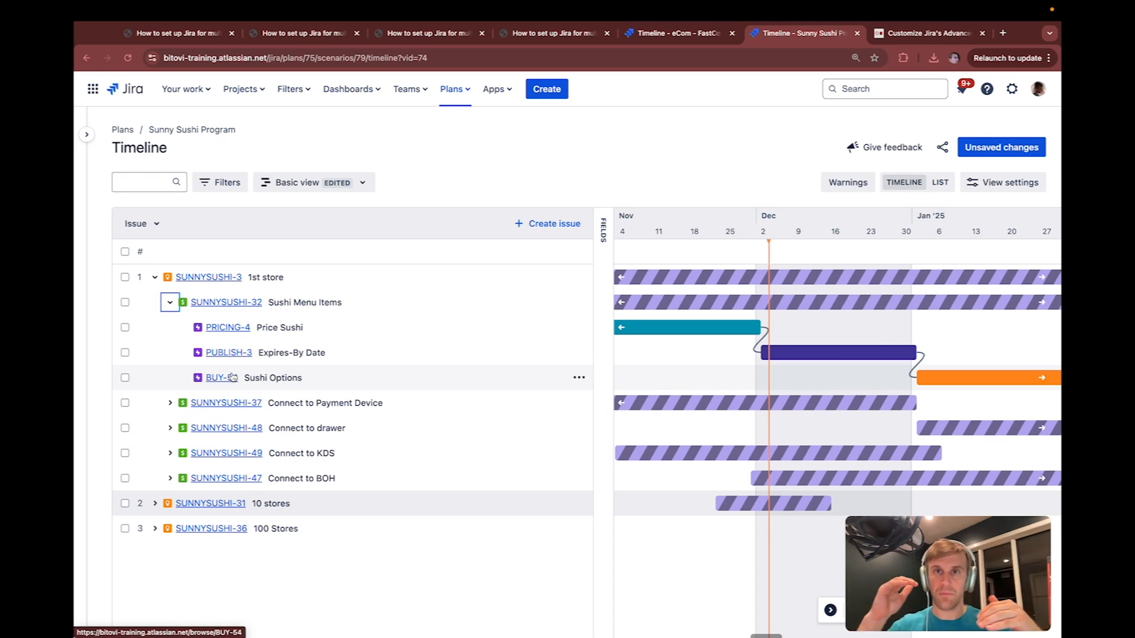
{"action": "left_click", "coordinate": [678, 33]}
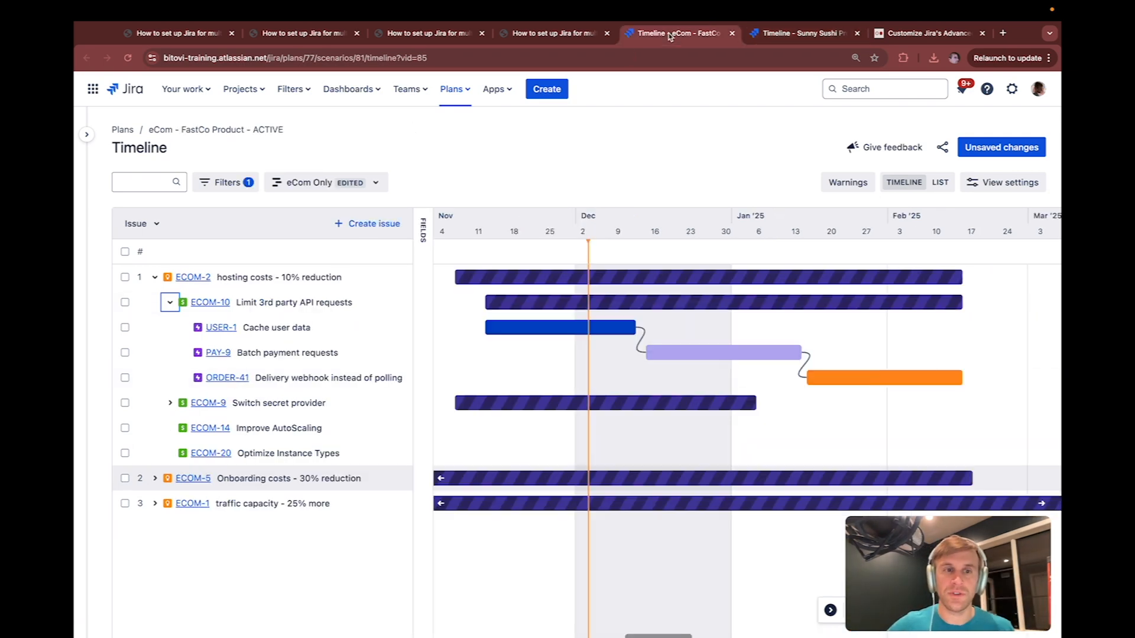
Switch the eCom plan to the Pay Team Only saved view and expand ECOM-2 hosting costs and GOODBURGER-9 cart total
{"action": "left_click", "coordinate": [327, 182]}
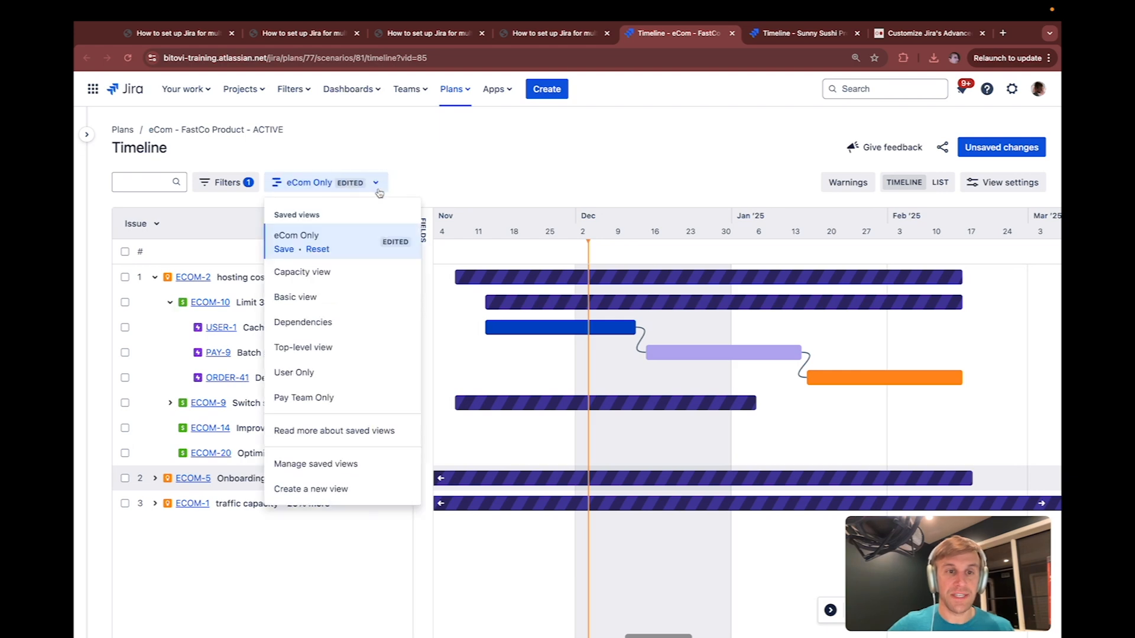
{"action": "left_click", "coordinate": [303, 397]}
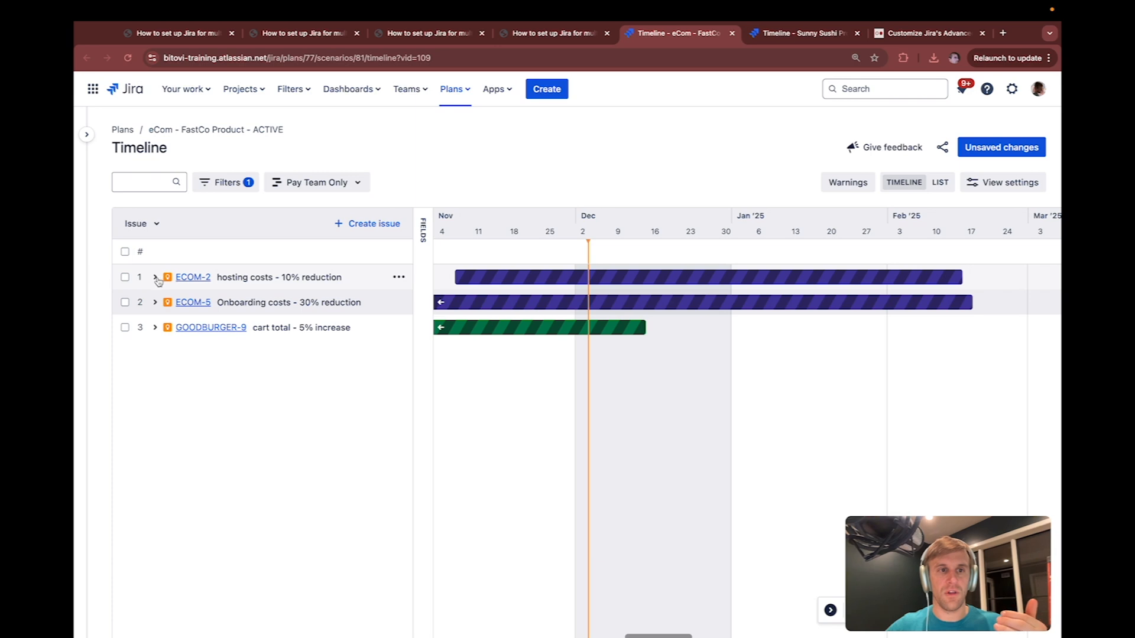
{"action": "left_click", "coordinate": [154, 276]}
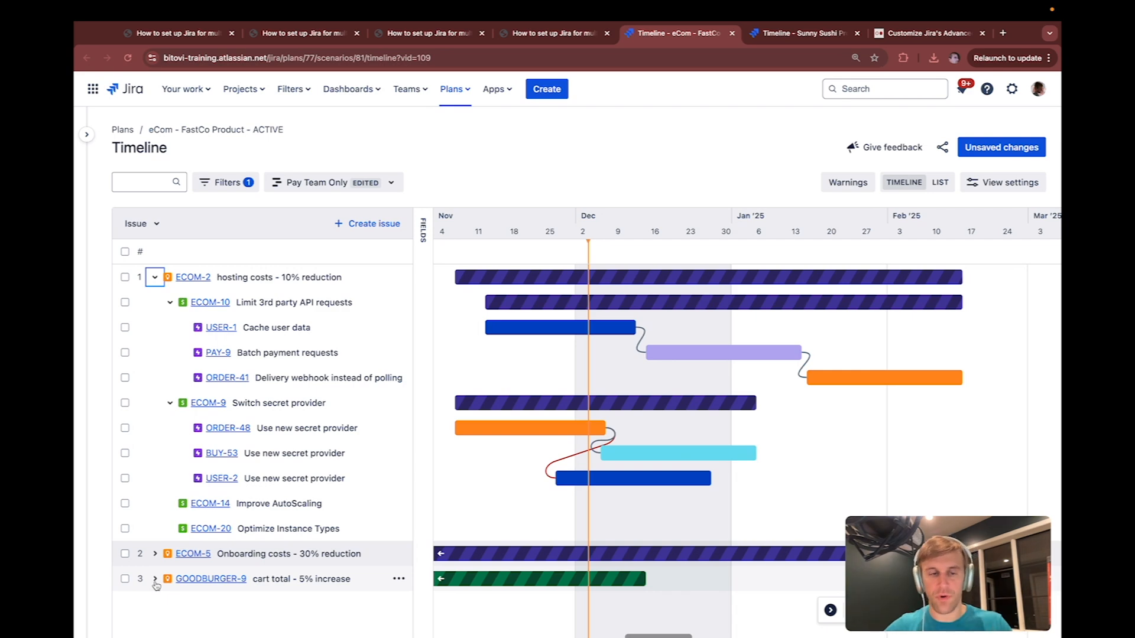
{"action": "left_click", "coordinate": [154, 578]}
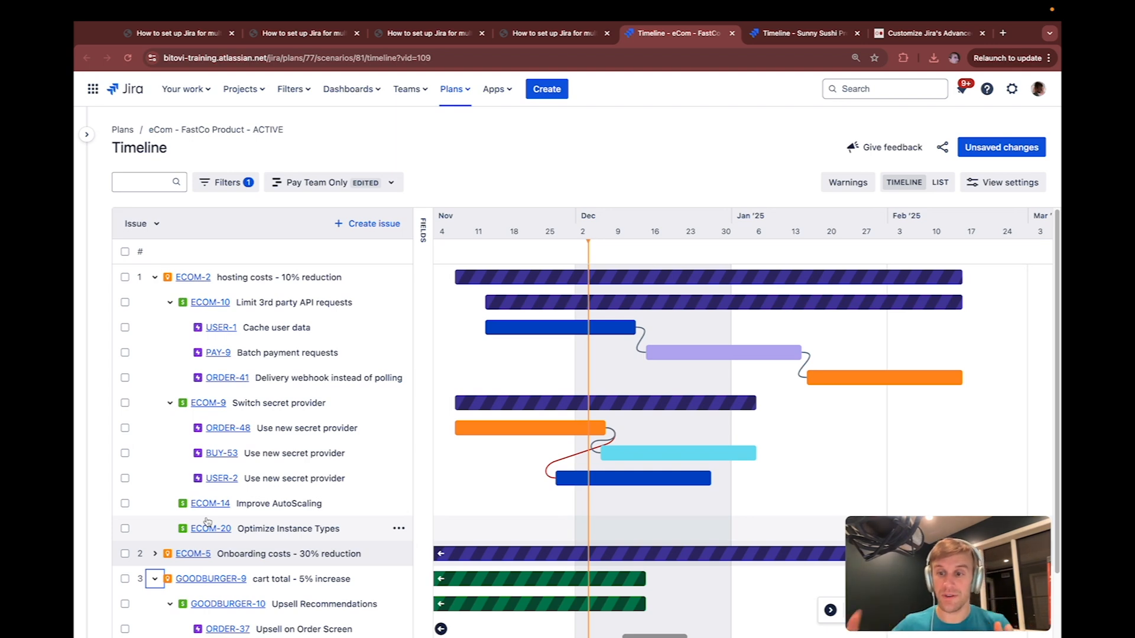
Bring up the Bitovi blog article on customizing Jira Advanced planning with PlanWeaver
{"action": "left_click", "coordinate": [926, 33]}
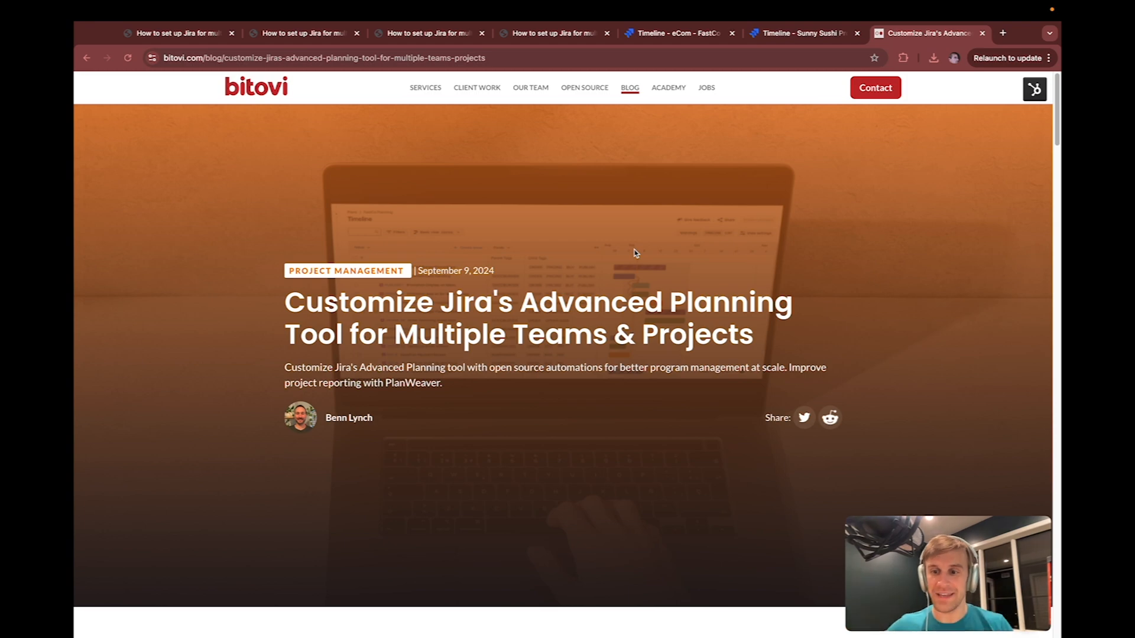
{"action": "scroll", "scroll_direction": "down", "scroll_amount": 3}
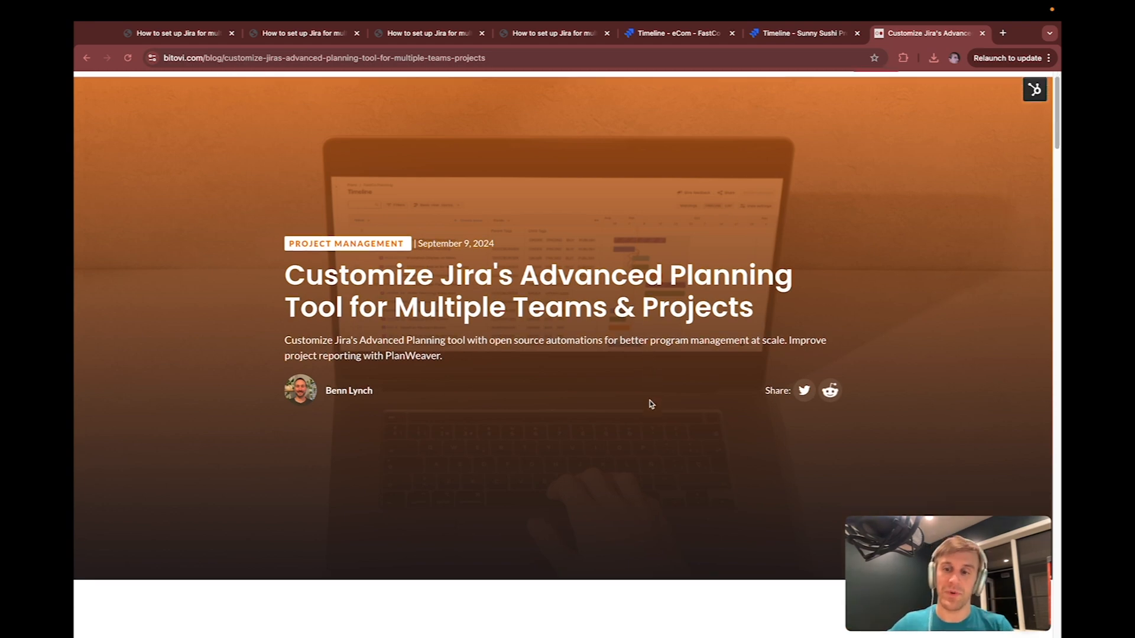
{"action": "scroll", "scroll_direction": "down", "scroll_amount": 3}
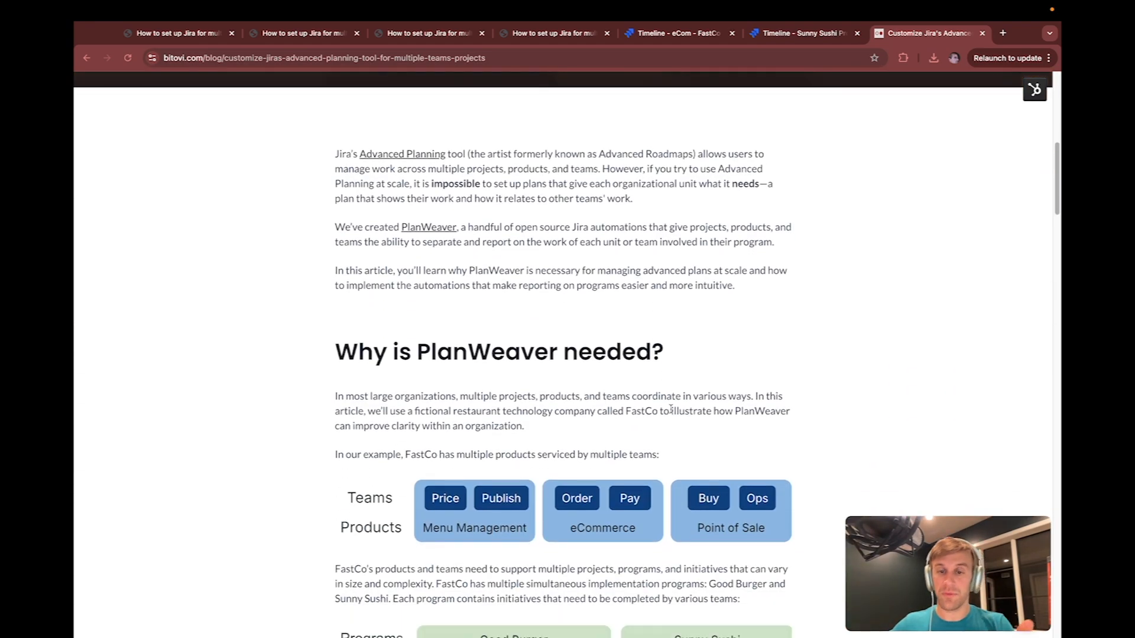
{"action": "scroll", "scroll_direction": "down", "scroll_amount": 3}
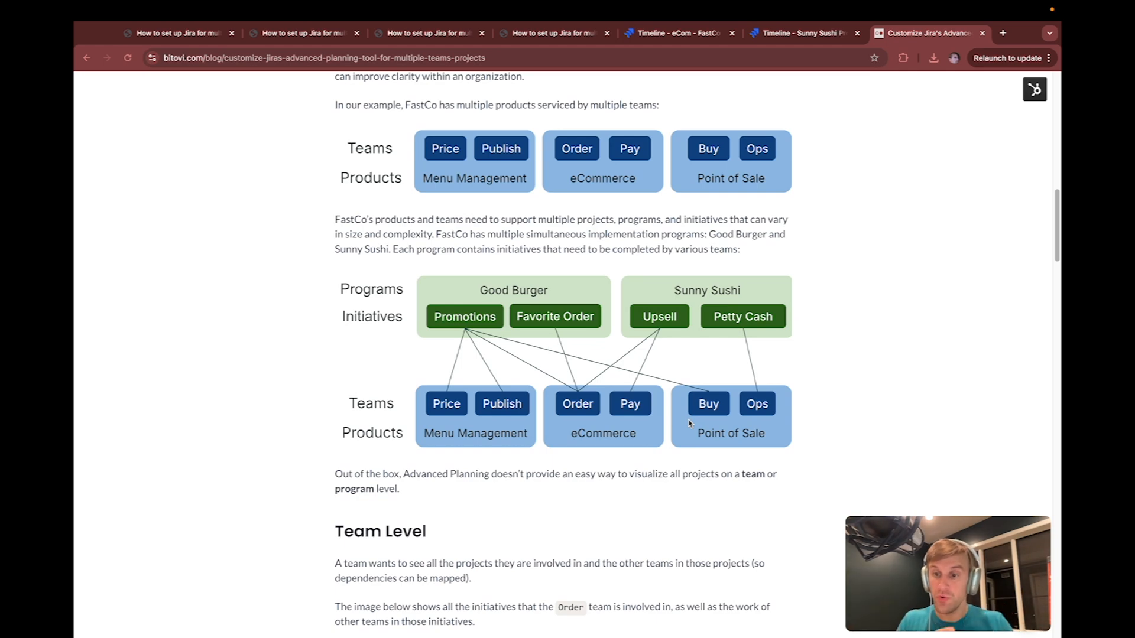
{"action": "scroll", "scroll_direction": "up", "scroll_amount": 3}
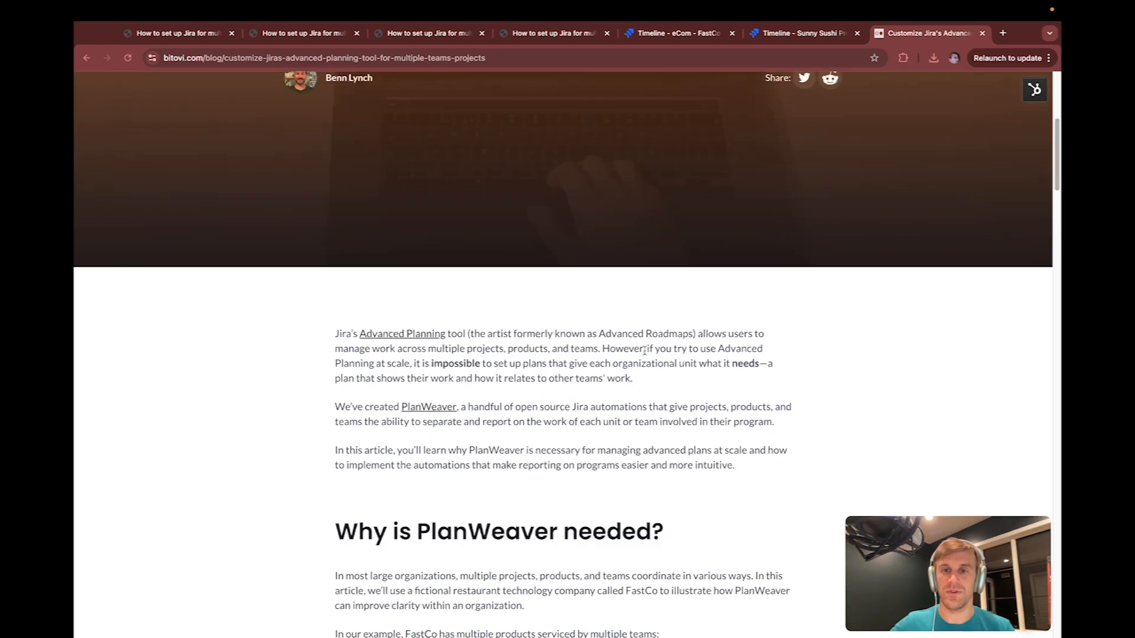